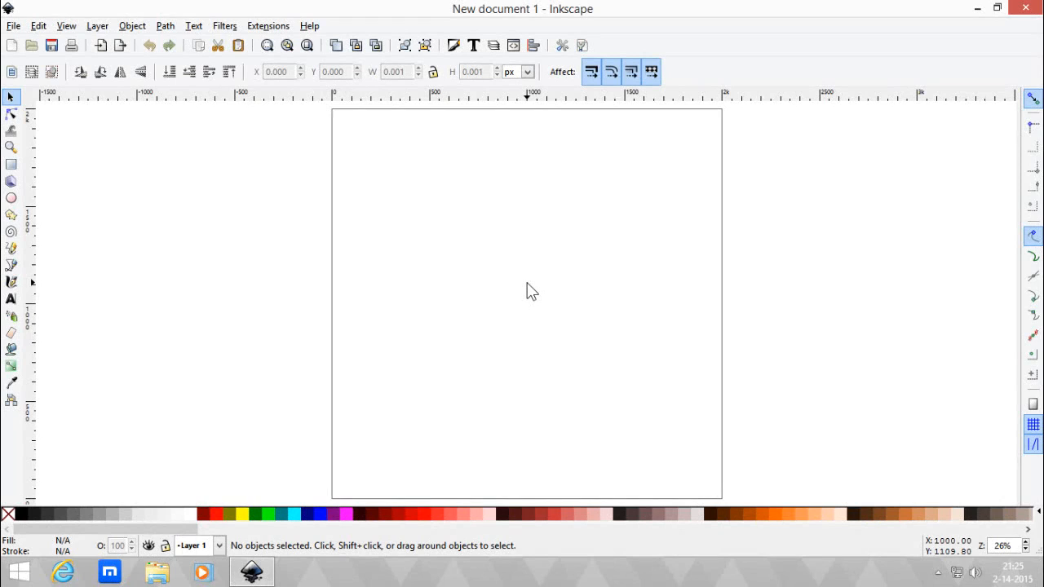
mouse_move(81, 308)
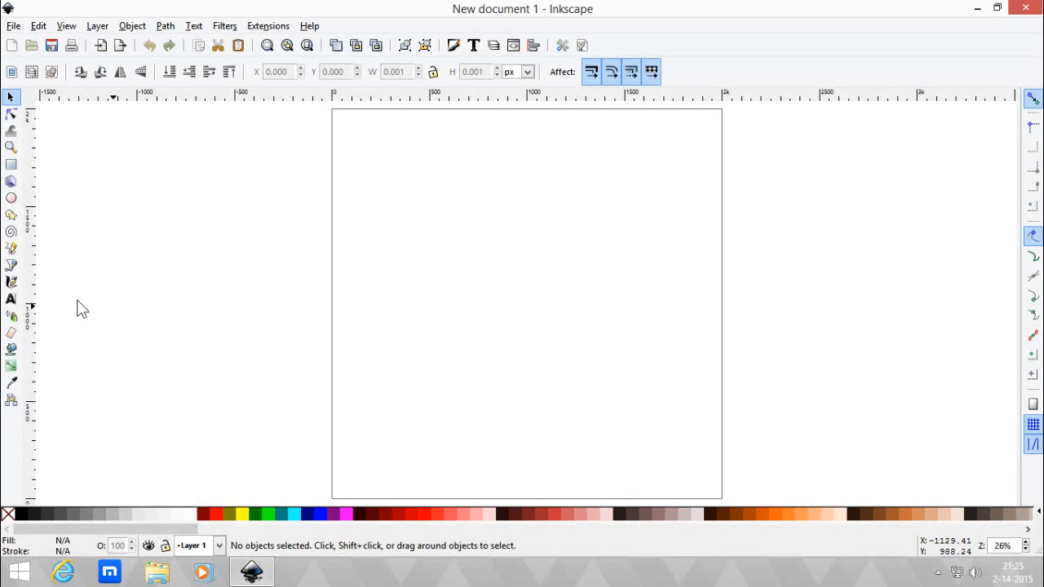
- Place a text insertion point on the upper part of the blank page
left_click(10, 297)
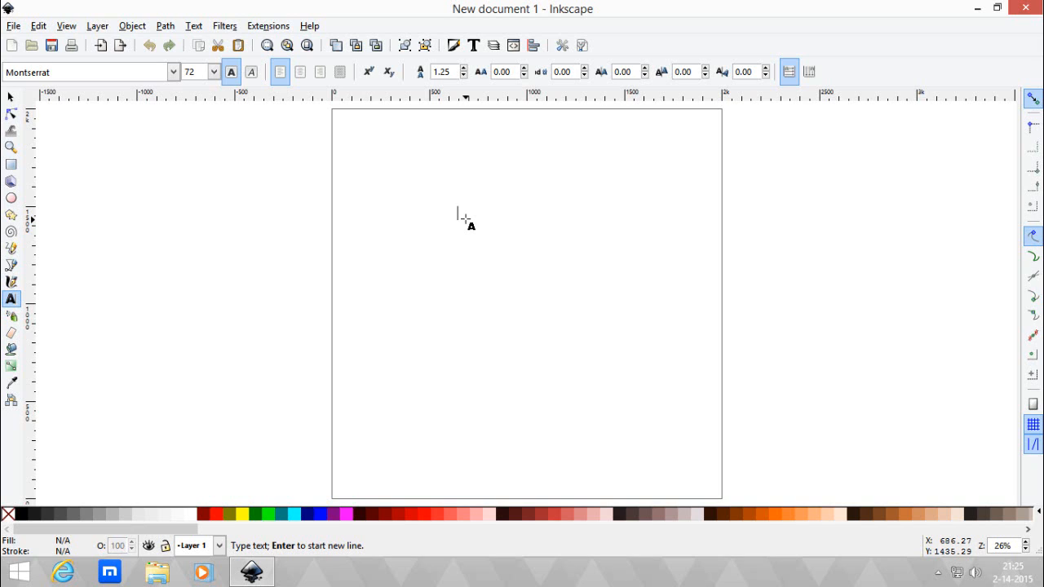
- Write the word TRIUMPHANT in the new text object
type("TRIUM")
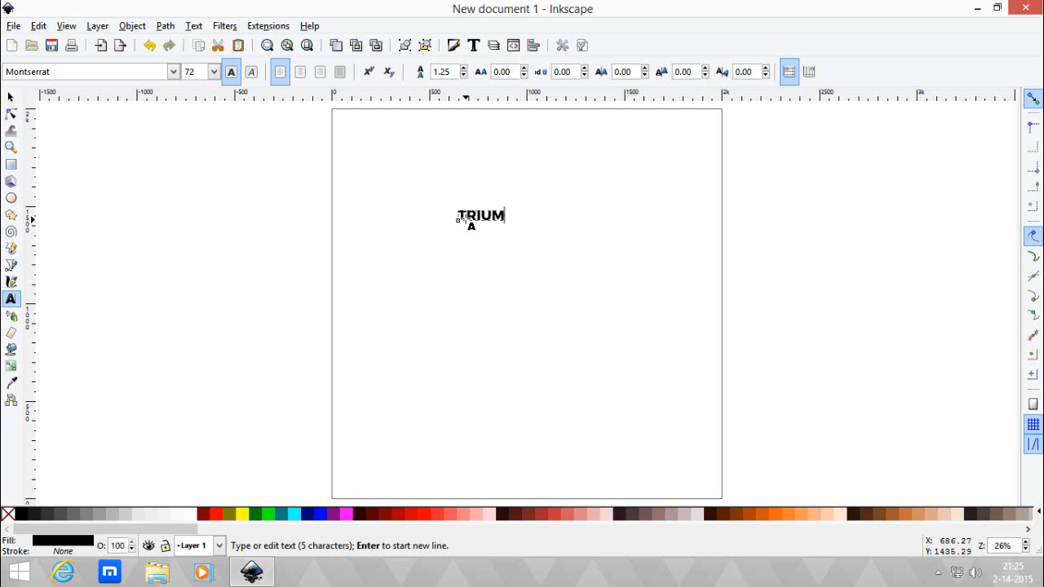
type("PHANT")
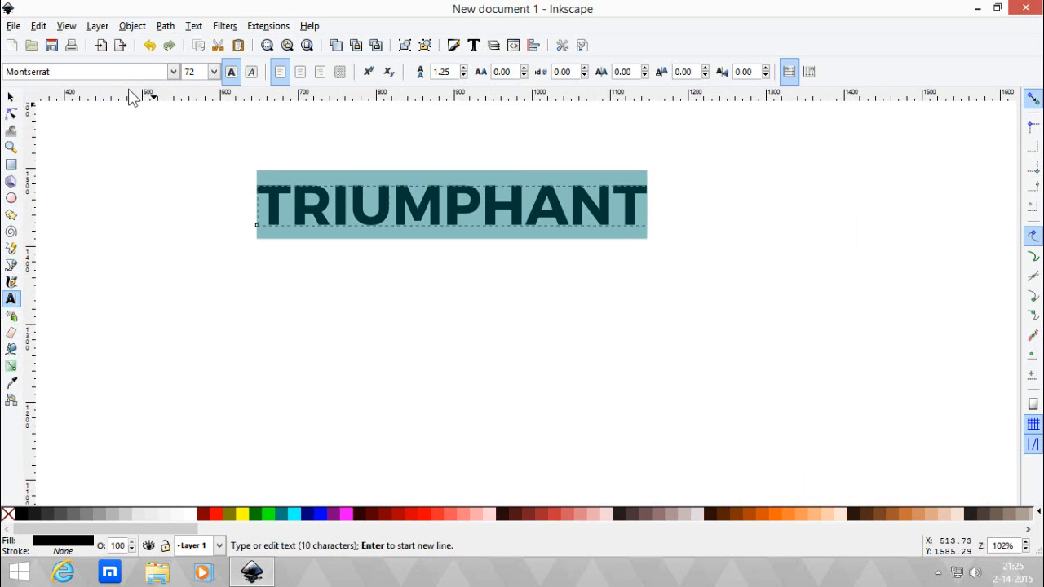
- Switch TRIUMPHANT from Montserrat to the plain Galano Classic typeface via the font family box
left_click(171, 72)
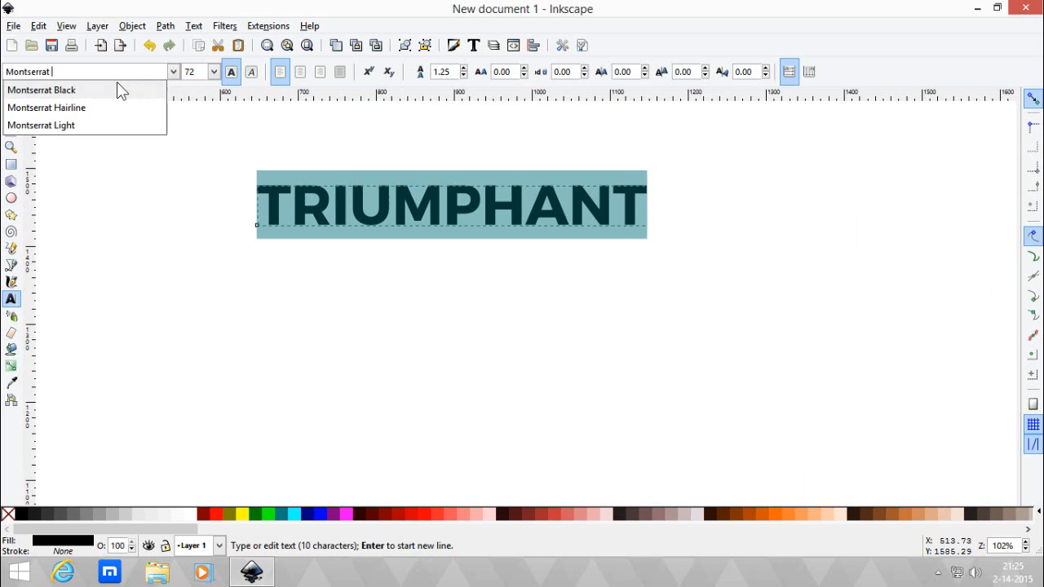
mouse_move(133, 92)
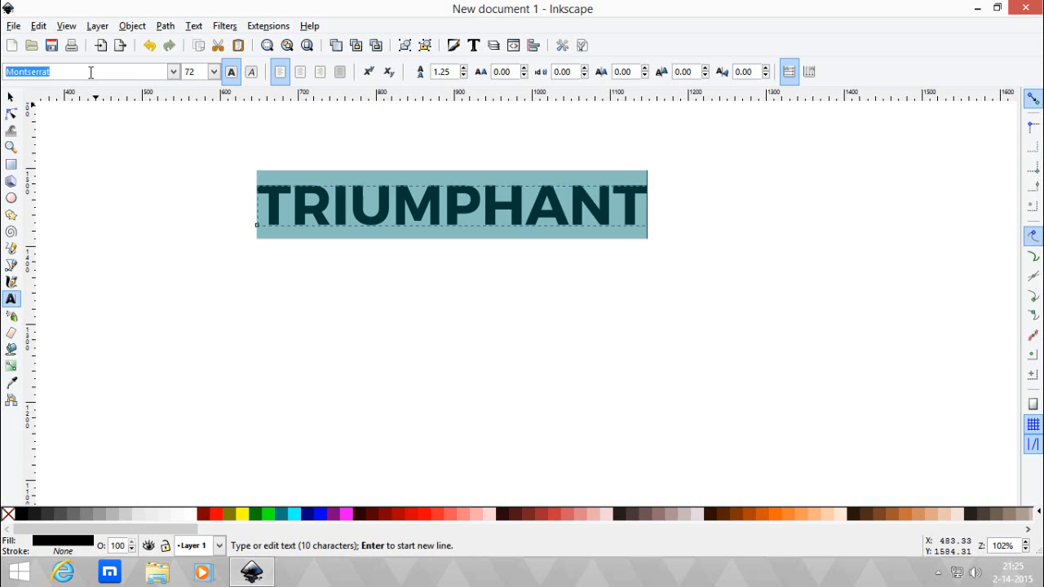
type("Gal")
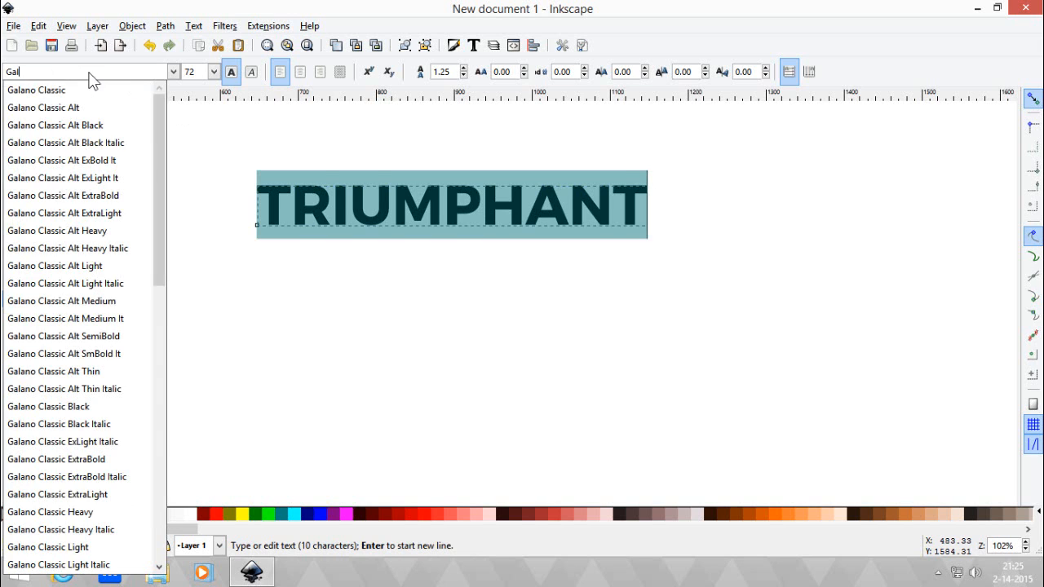
left_click(43, 90)
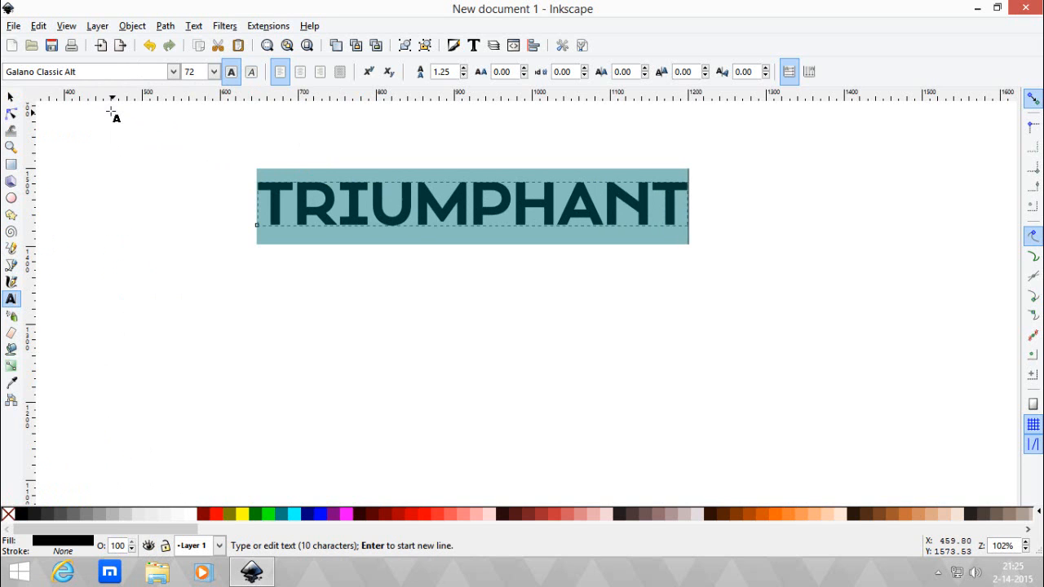
left_click(173, 72)
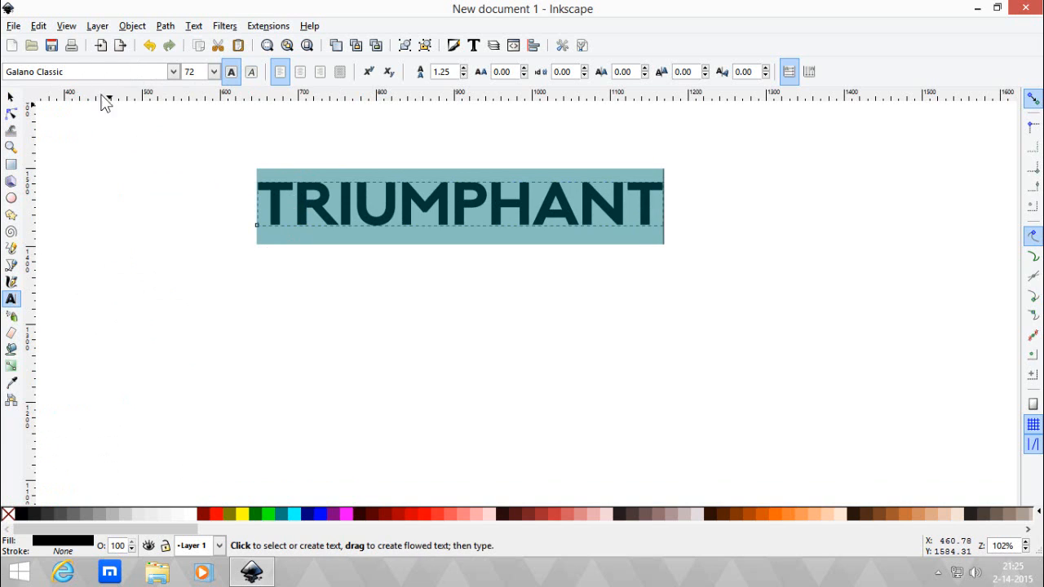
mouse_move(425, 295)
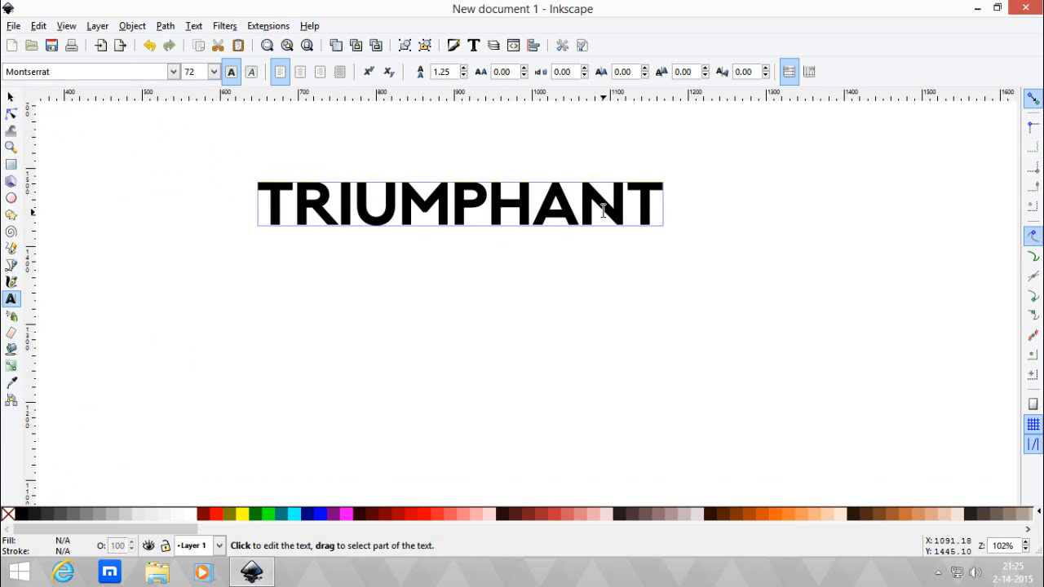
- Edit the font family of TRIUMPHANT to Galano Classic Black
left_click(90, 72)
type("Galano Classic")
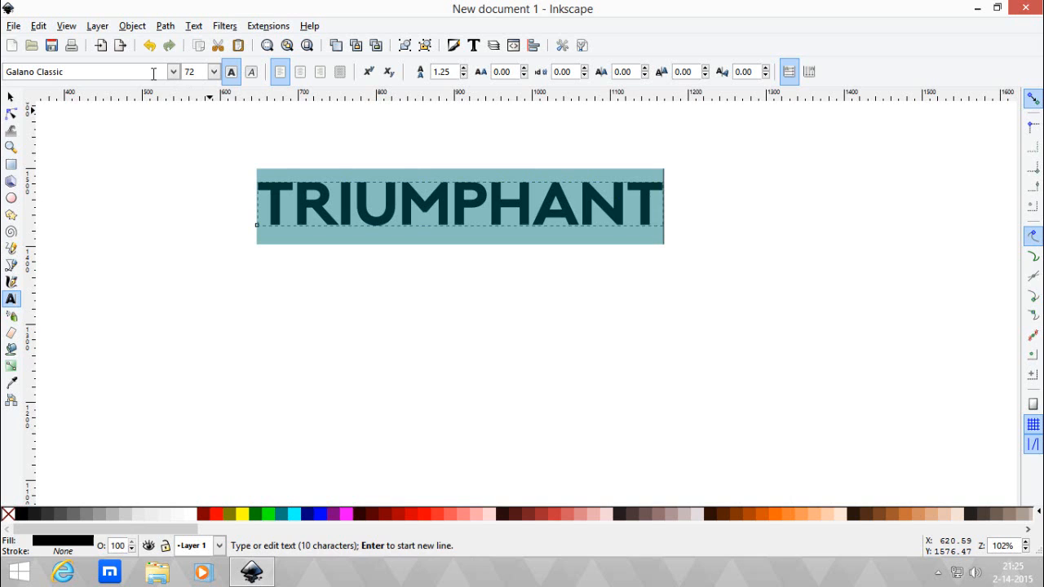
left_click(171, 72)
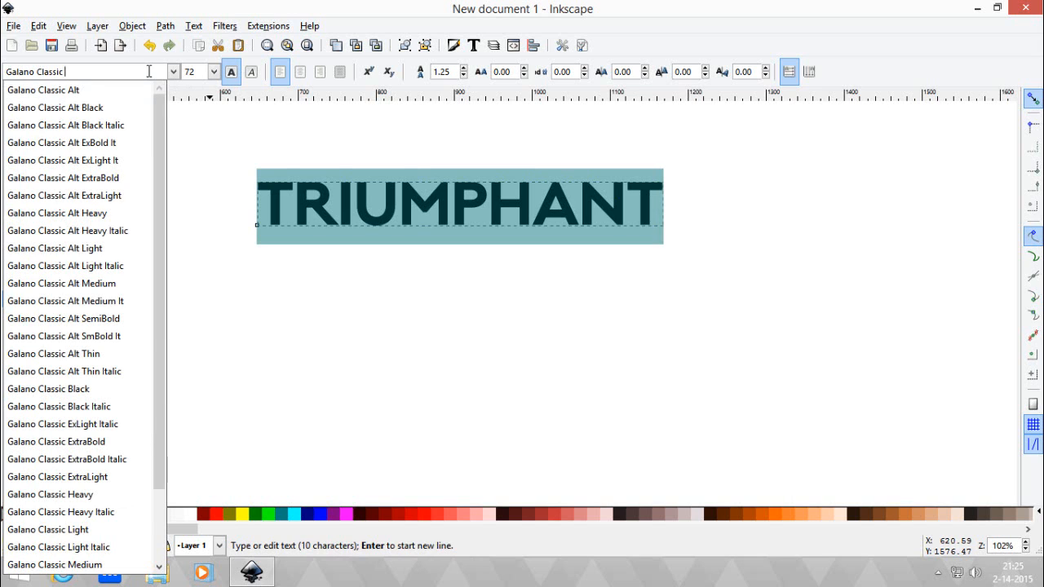
type("Blackr")
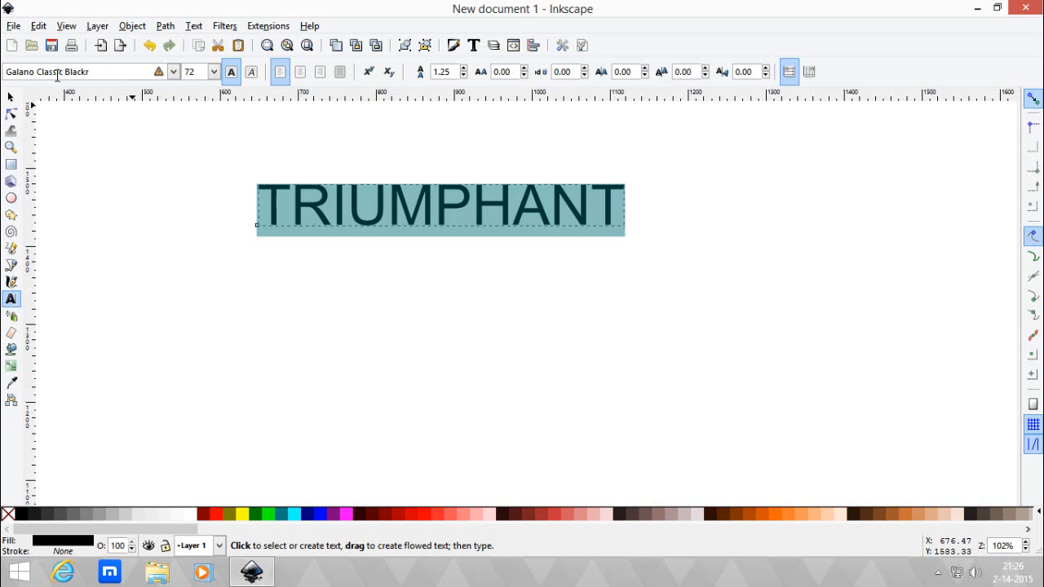
mouse_move(117, 72)
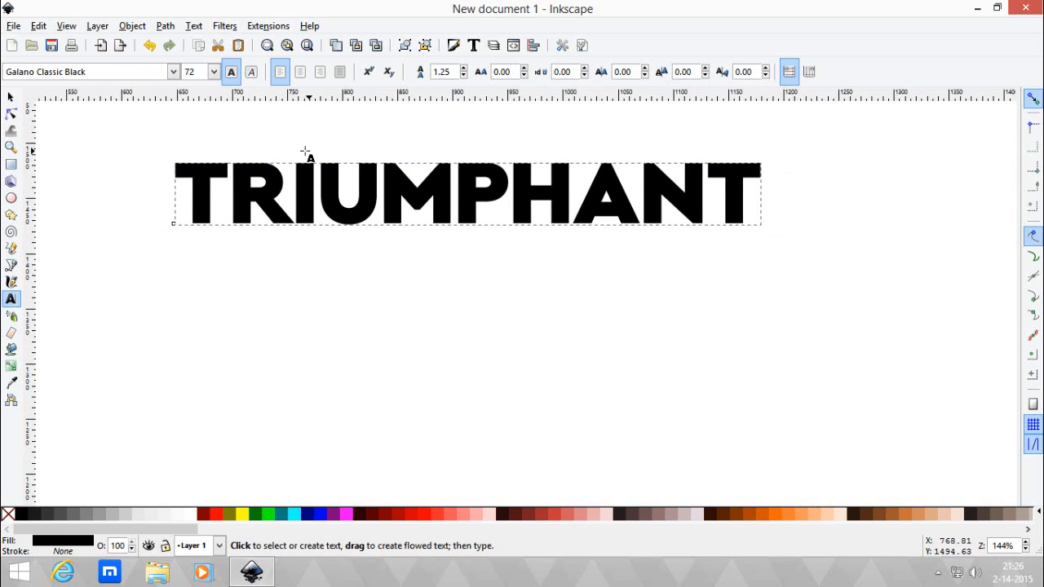
- Start a second TRIUMPHANT text line beneath the first one
left_click(90, 72)
type("Montserrat")
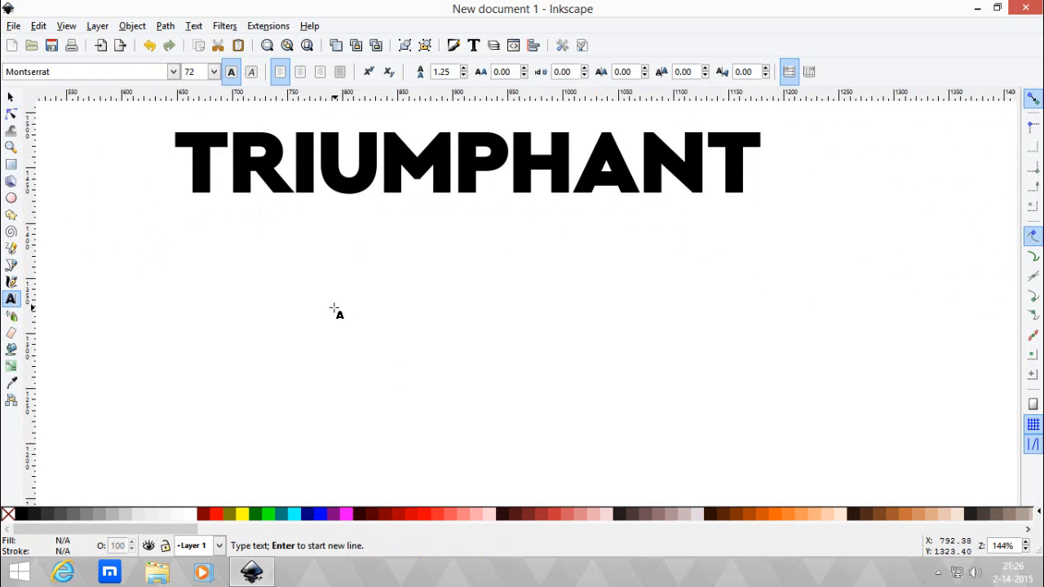
left_click(9, 97)
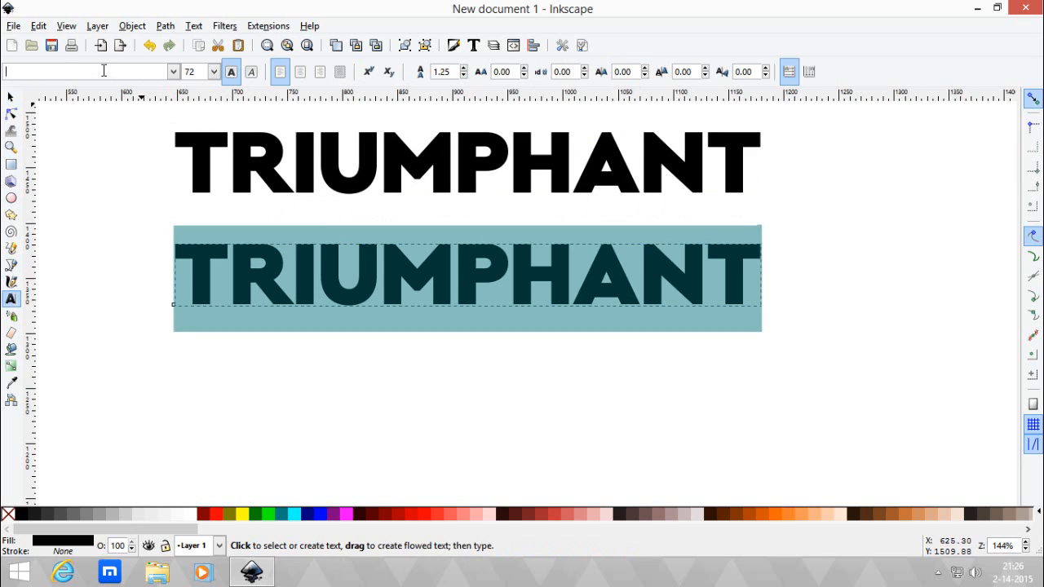
- Set the second TRIUMPHANT line's font family to Montserrat Black
type("Monospace")
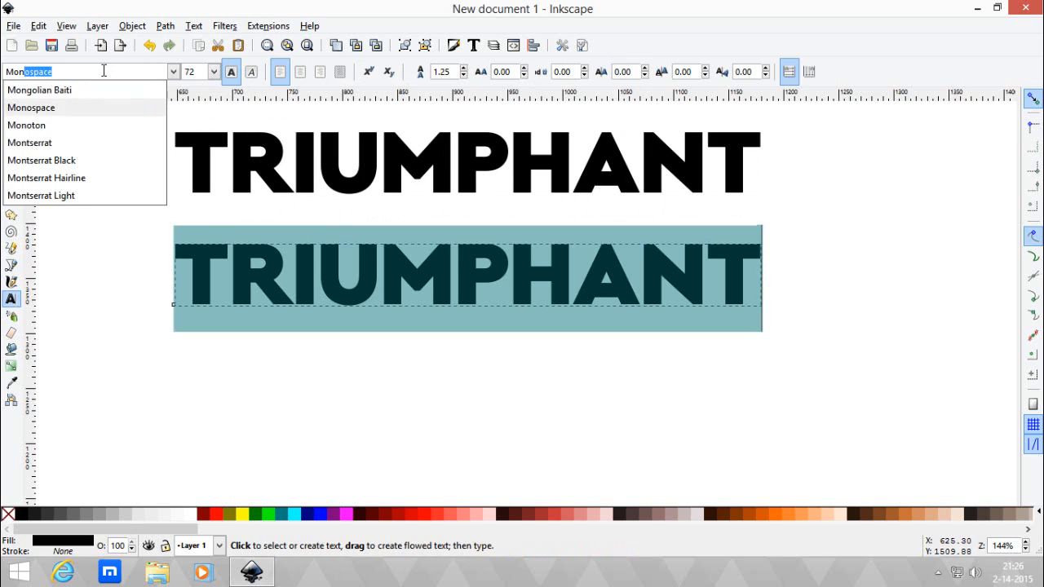
left_click(30, 142)
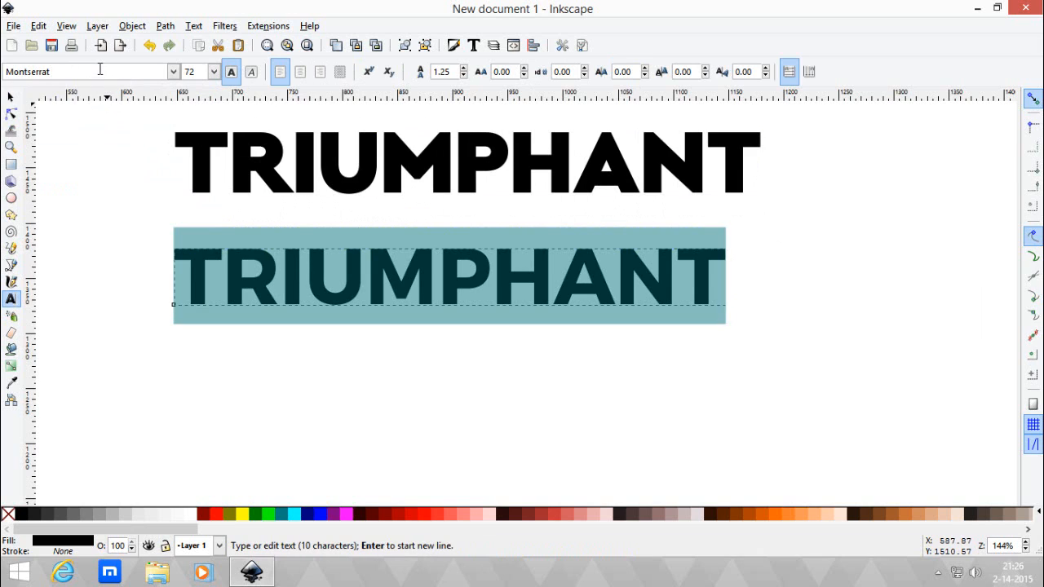
mouse_move(105, 89)
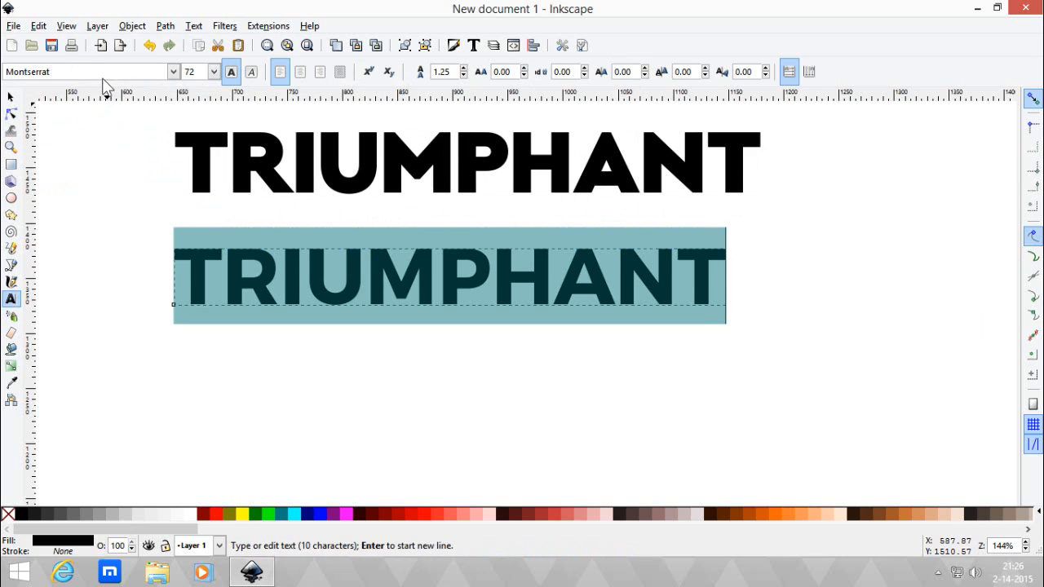
type("Black")
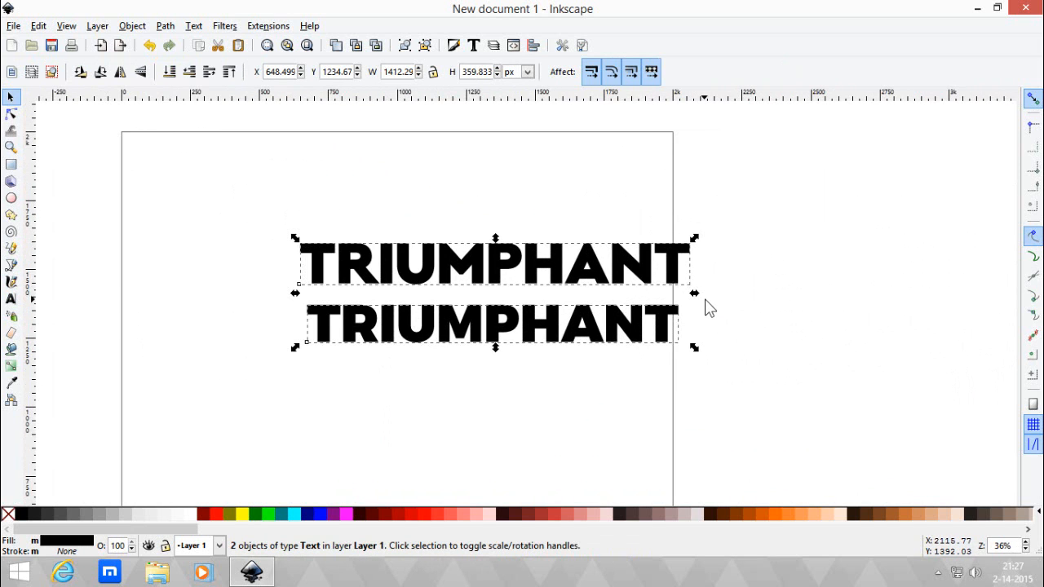
mouse_move(672, 301)
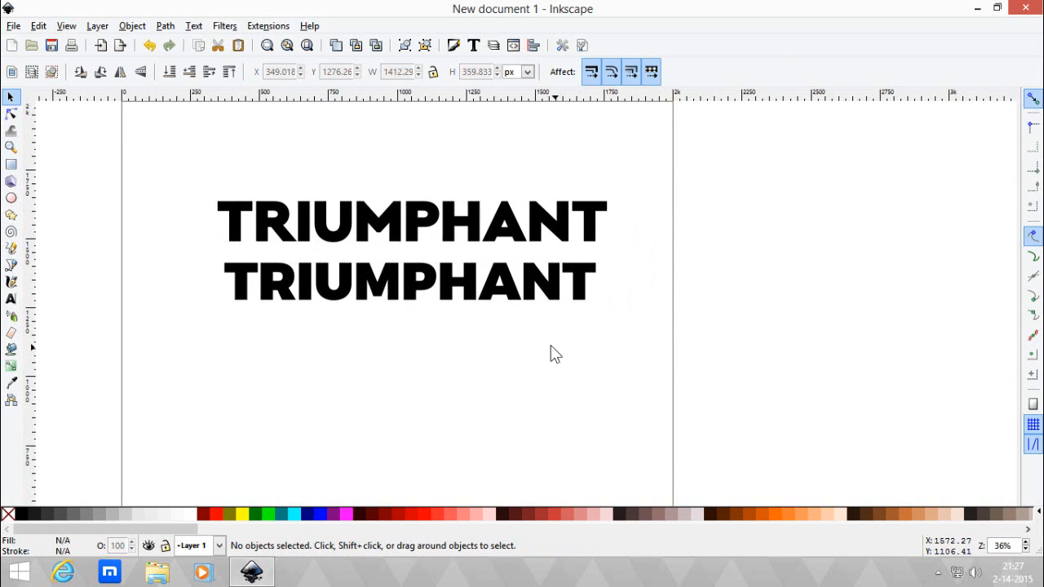
mouse_move(551, 343)
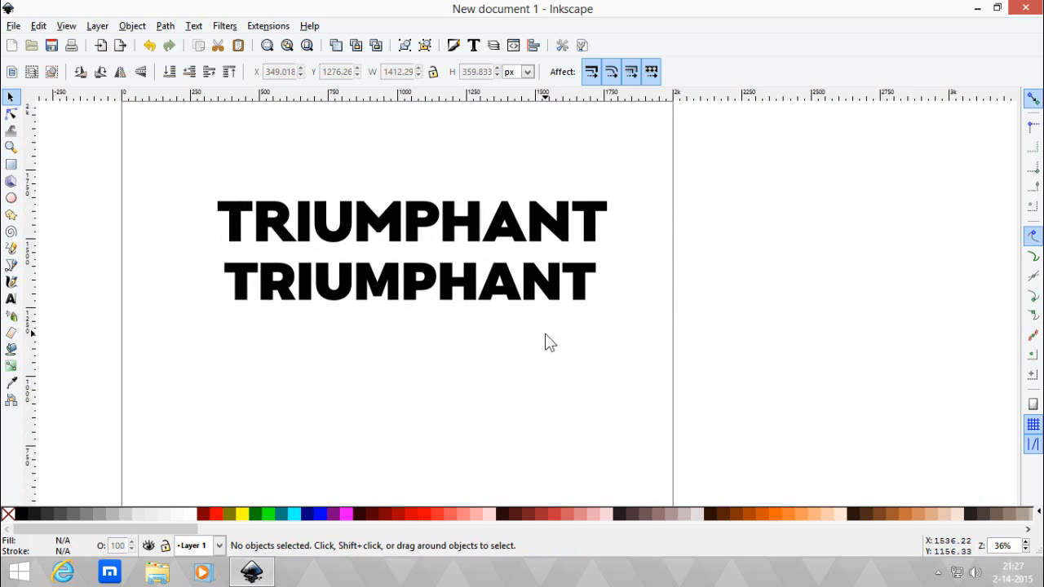